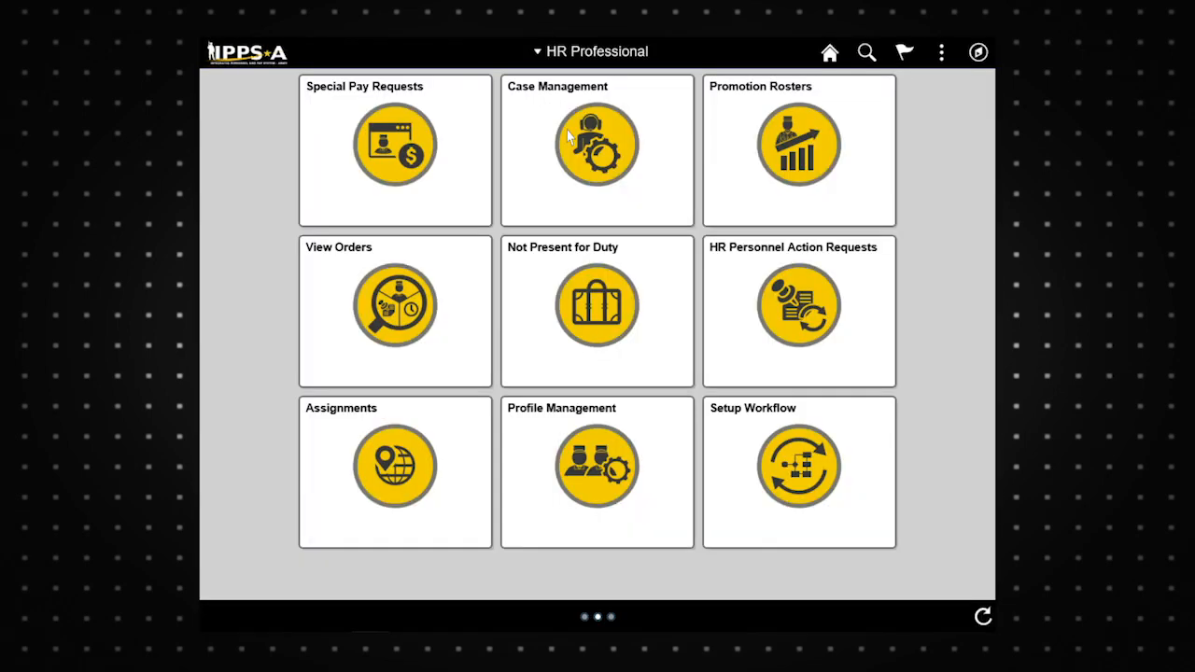
pyautogui.moveTo(395, 483)
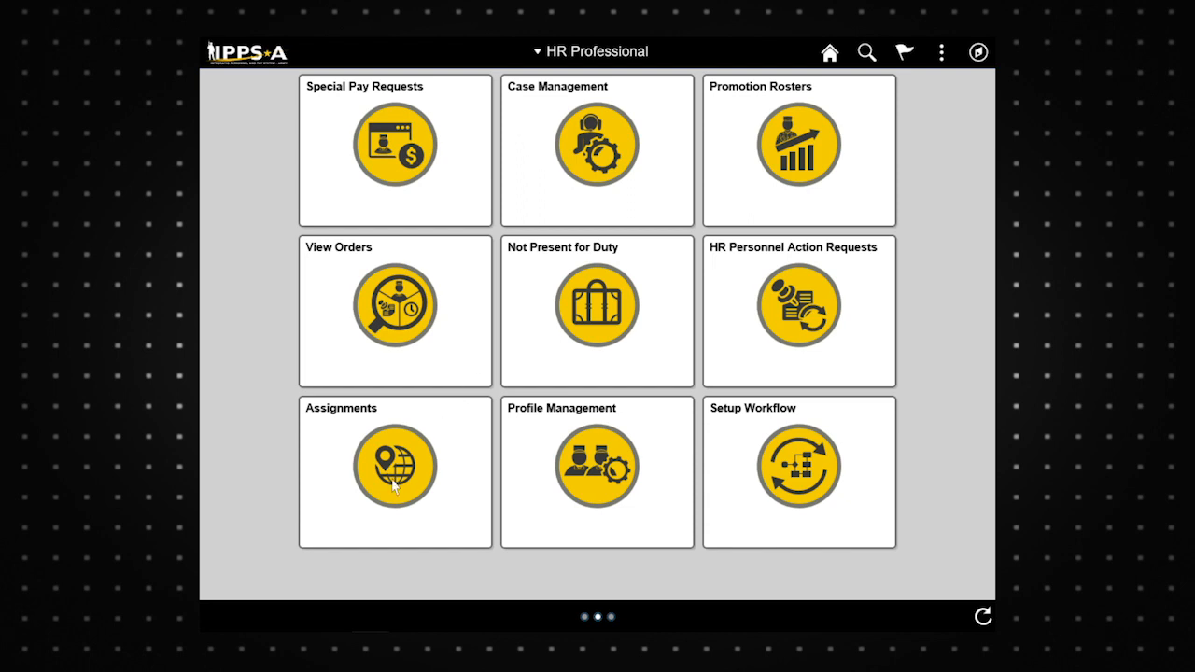
# - Open the Assignments tile from the HR Professional home page
pyautogui.click(394, 471)
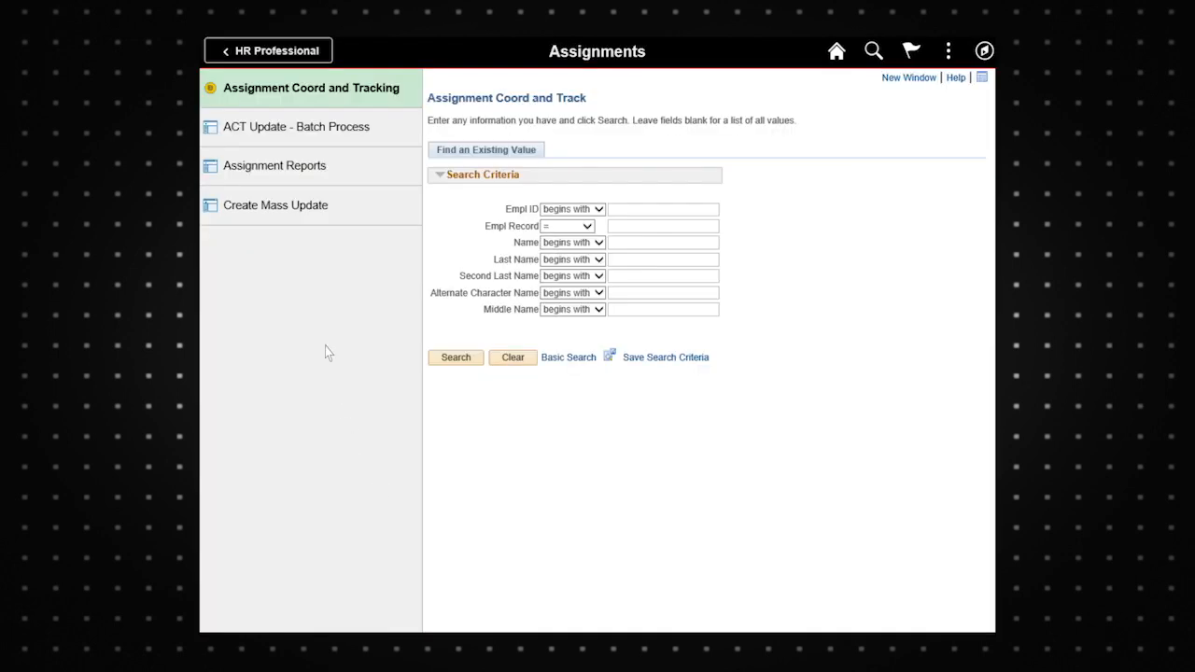
pyautogui.moveTo(285, 175)
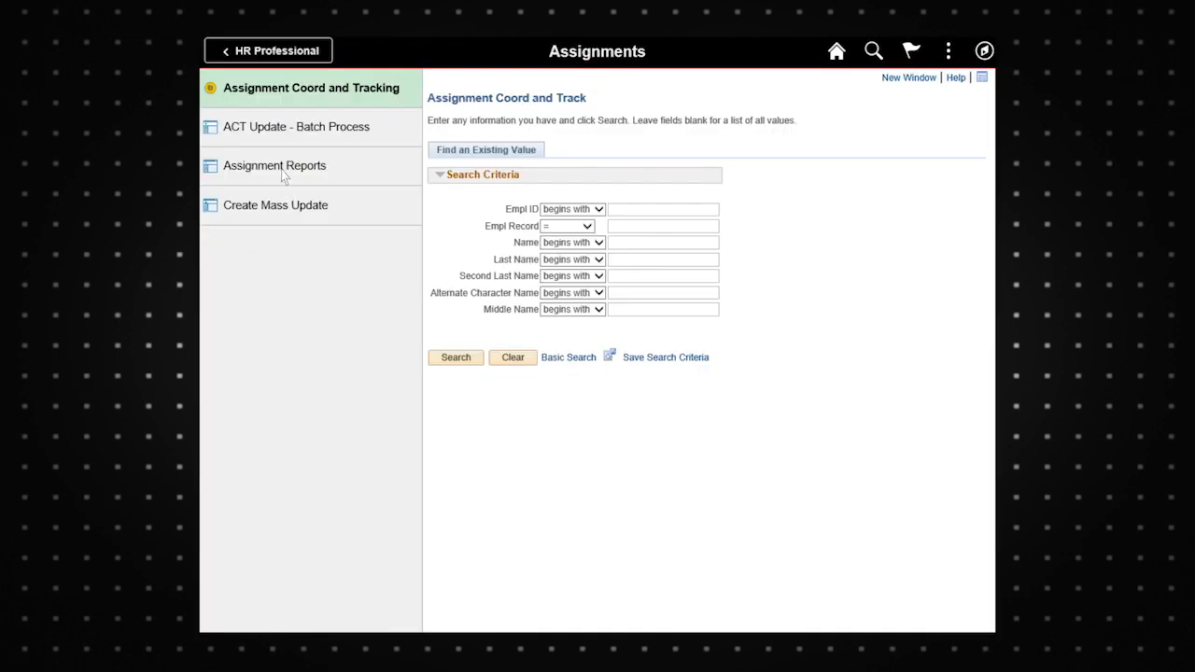
# - Open Assignment Reports and switch to adding a new run control value
pyautogui.click(274, 165)
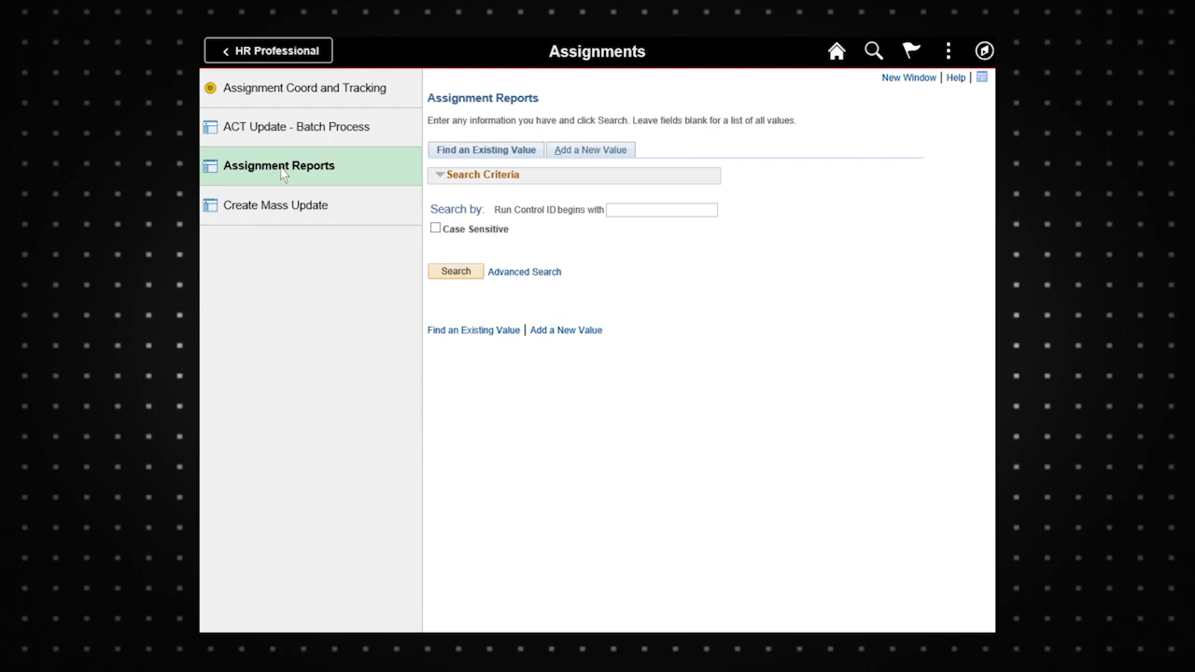
pyautogui.click(584, 136)
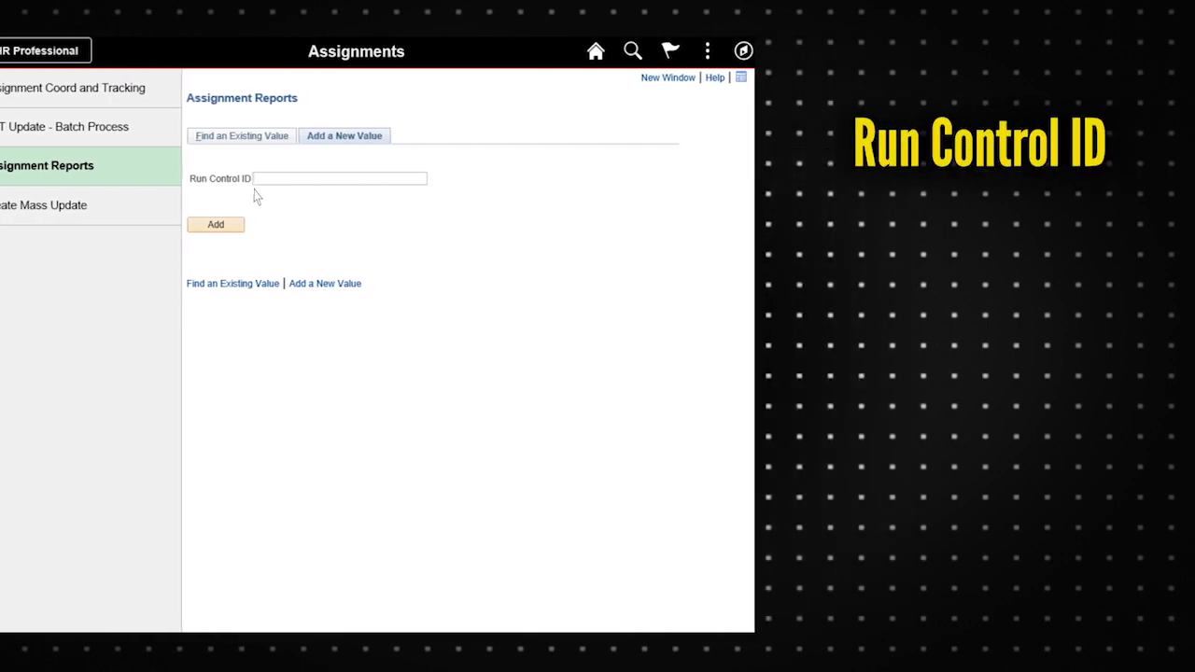
# - Add run control ID ADR_04_02_2018
pyautogui.write('ADR')
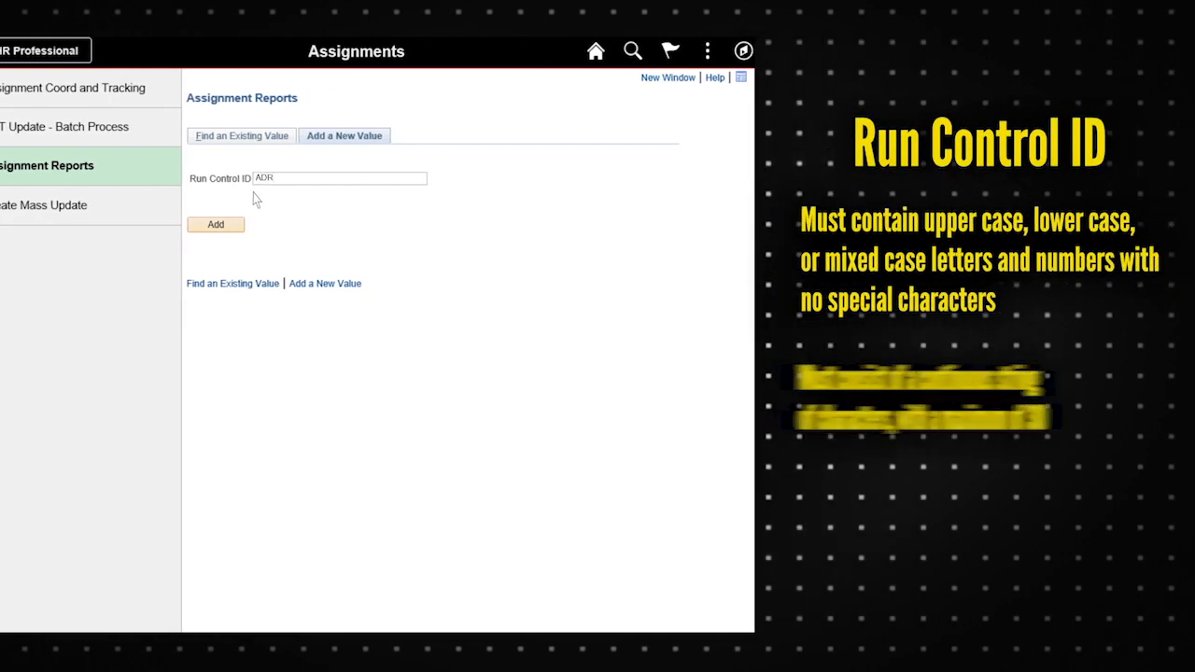
pyautogui.write('_04')
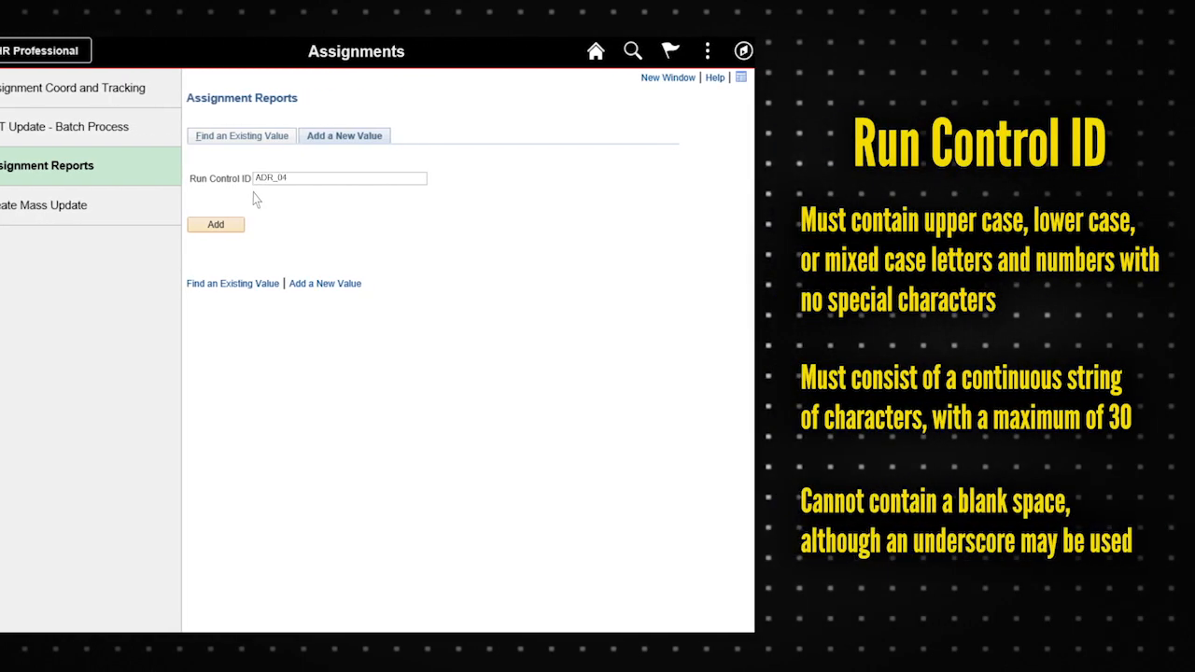
pyautogui.write('_02')
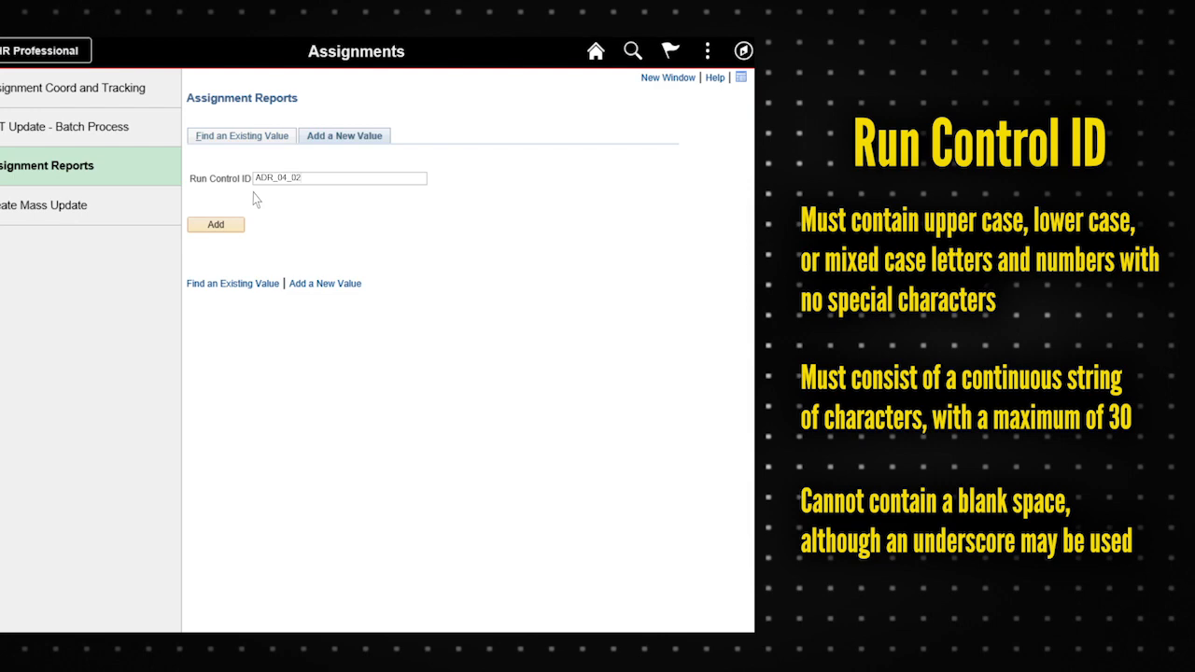
pyautogui.write('_2')
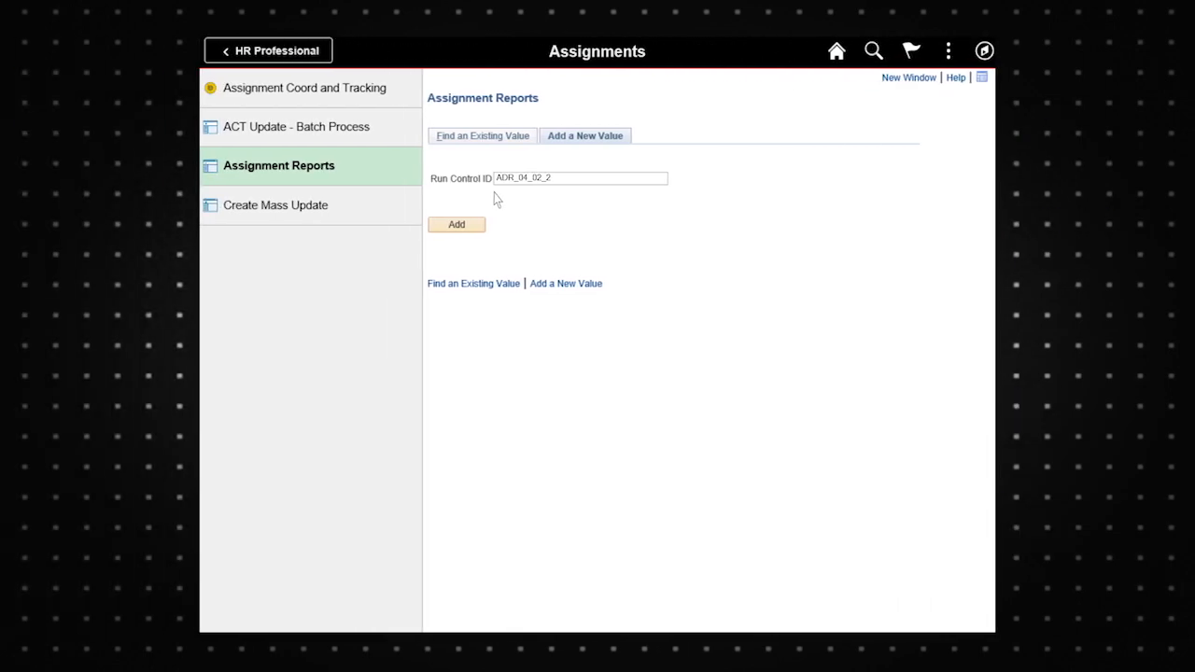
pyautogui.write('018')
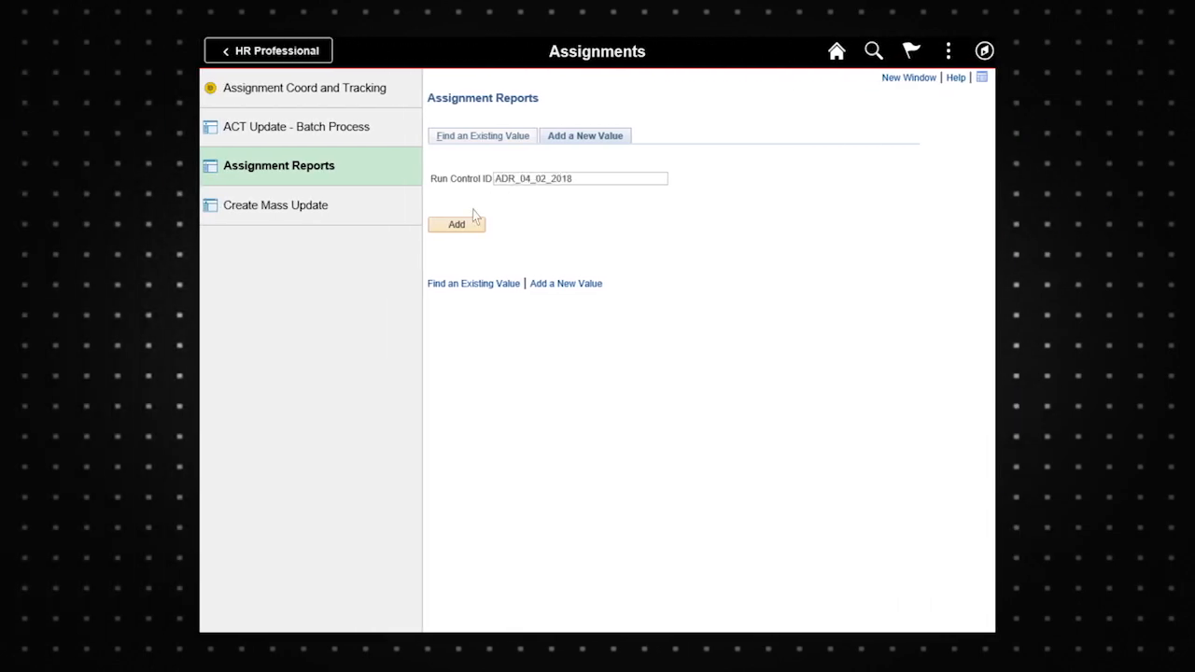
pyautogui.click(456, 224)
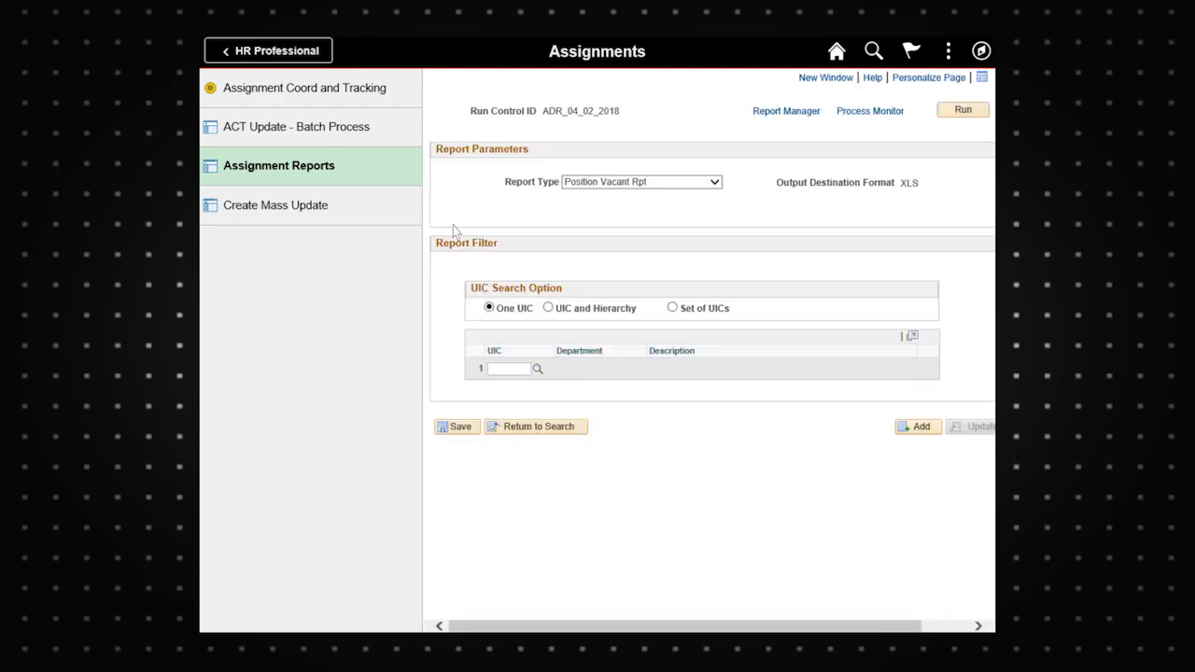
pyautogui.moveTo(546, 216)
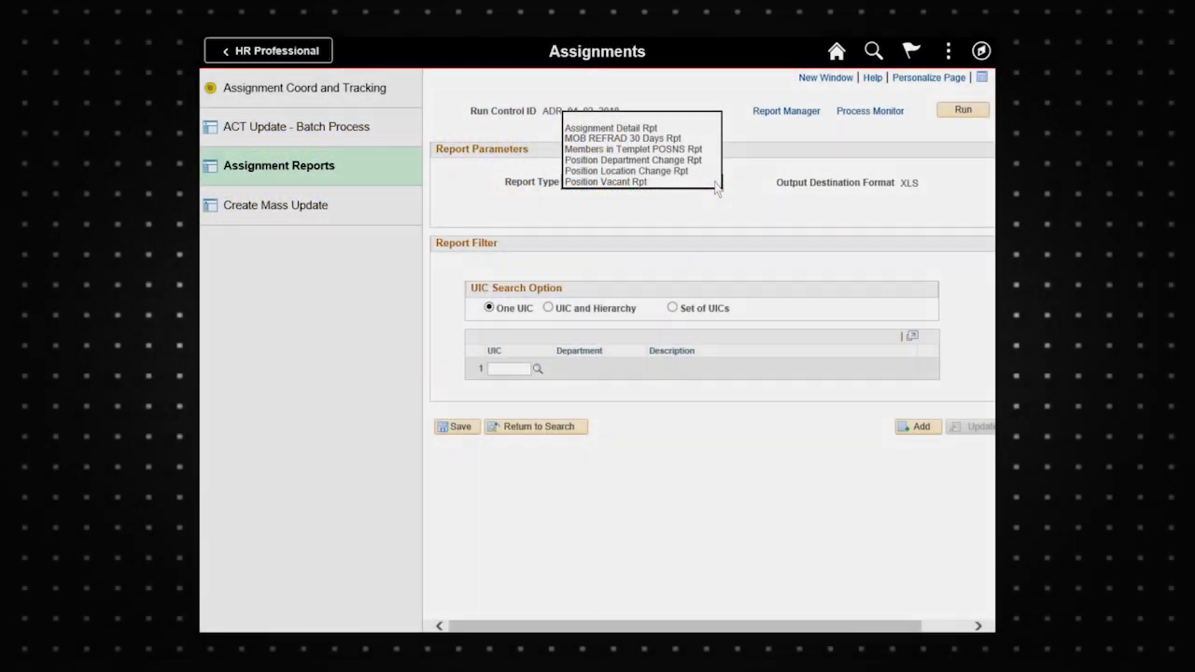
# - Choose Assignment Detail Rpt as the report type
pyautogui.click(610, 128)
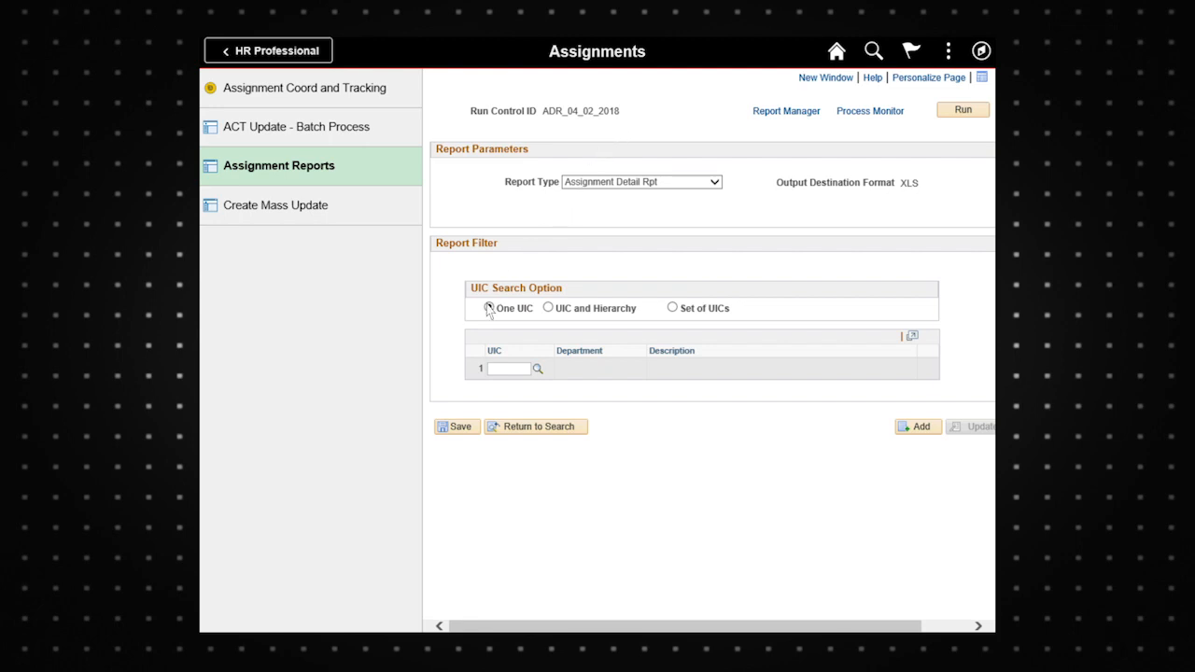
# - Enter UIC WZFXA0 (Distribution Company, Brigade) under One UIC
pyautogui.click(488, 307)
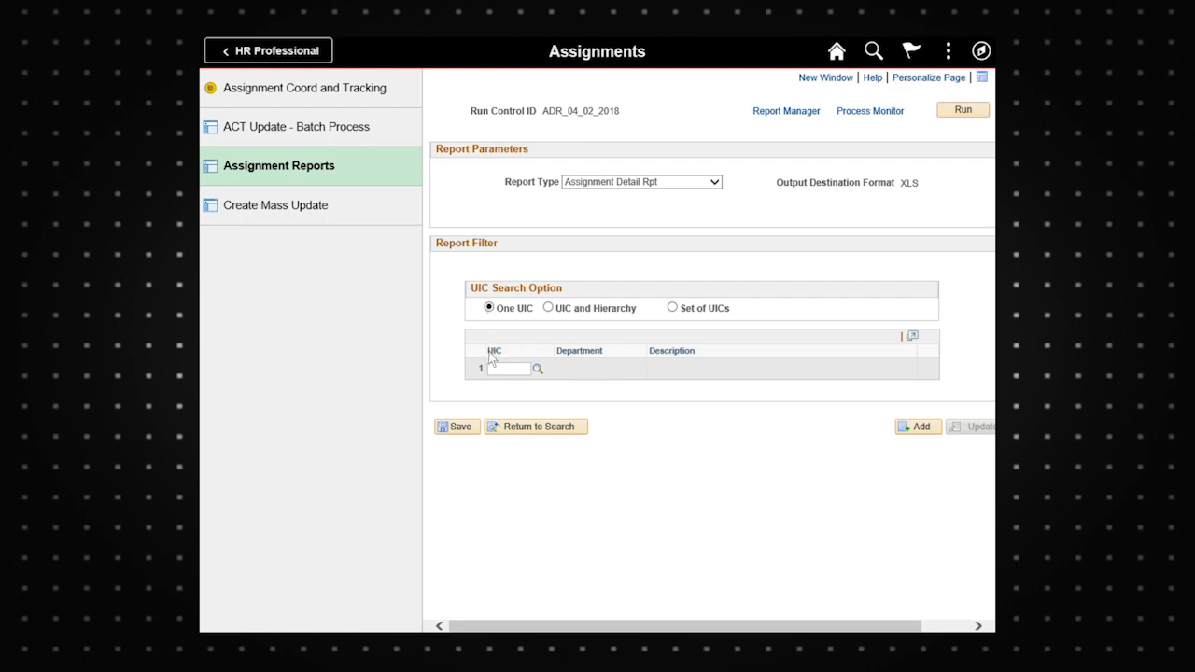
pyautogui.write('WZFXA0')
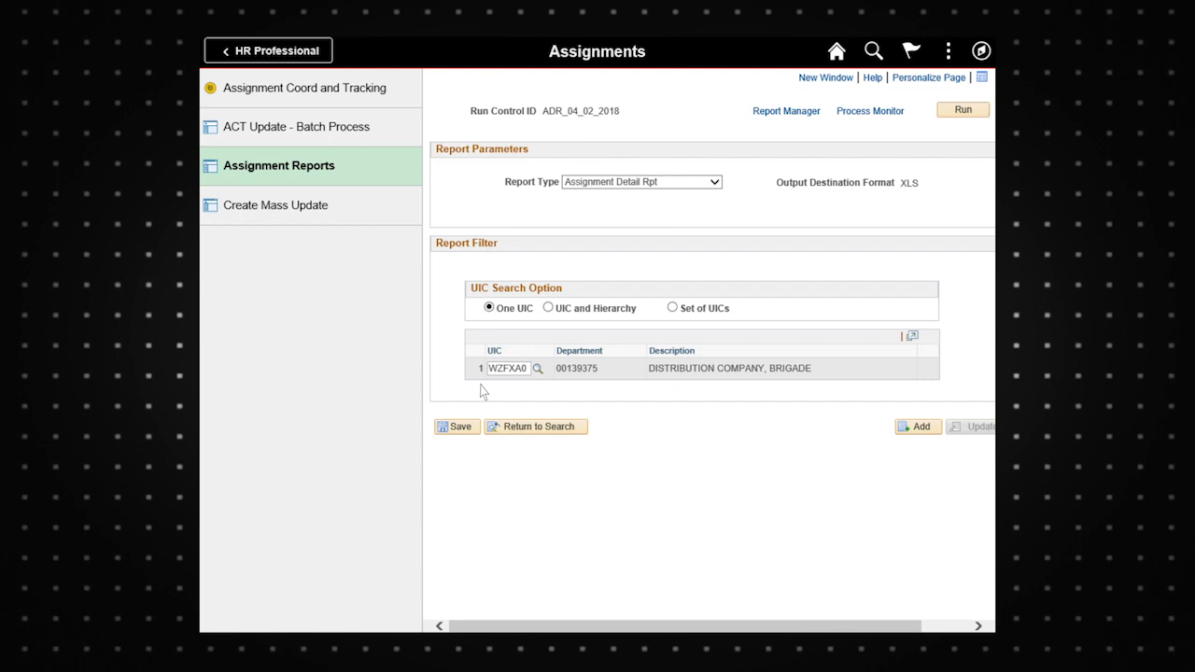
pyautogui.moveTo(945, 128)
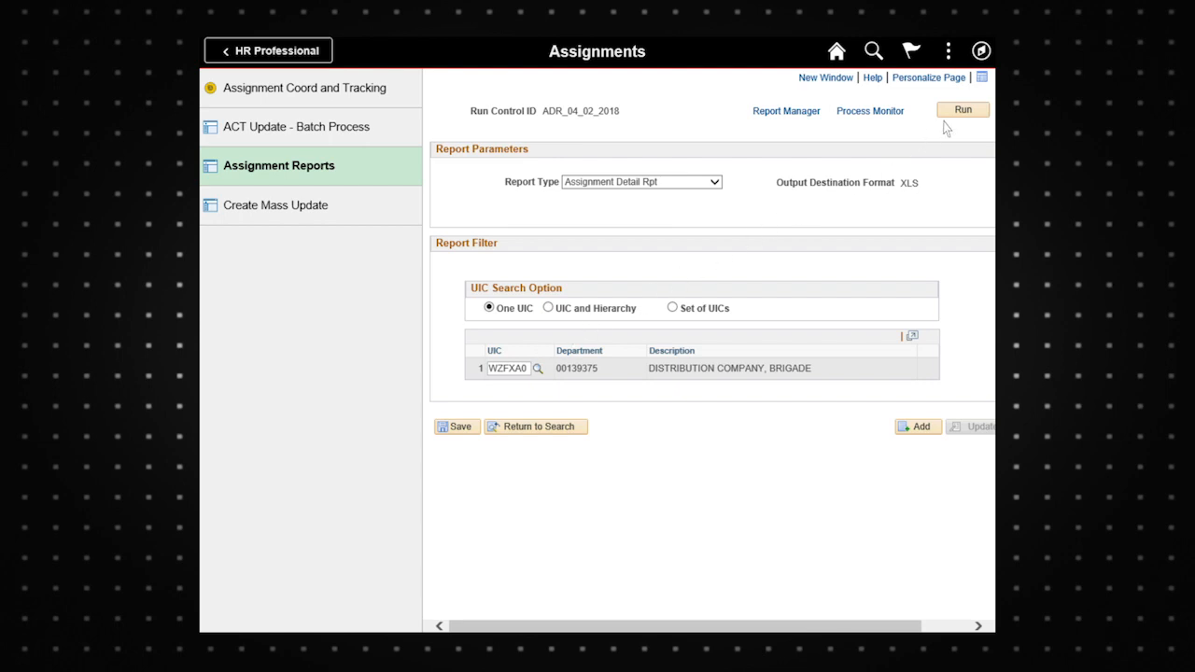
# - Run the report, confirm the scheduler request, and go to Process Monitor
pyautogui.click(962, 109)
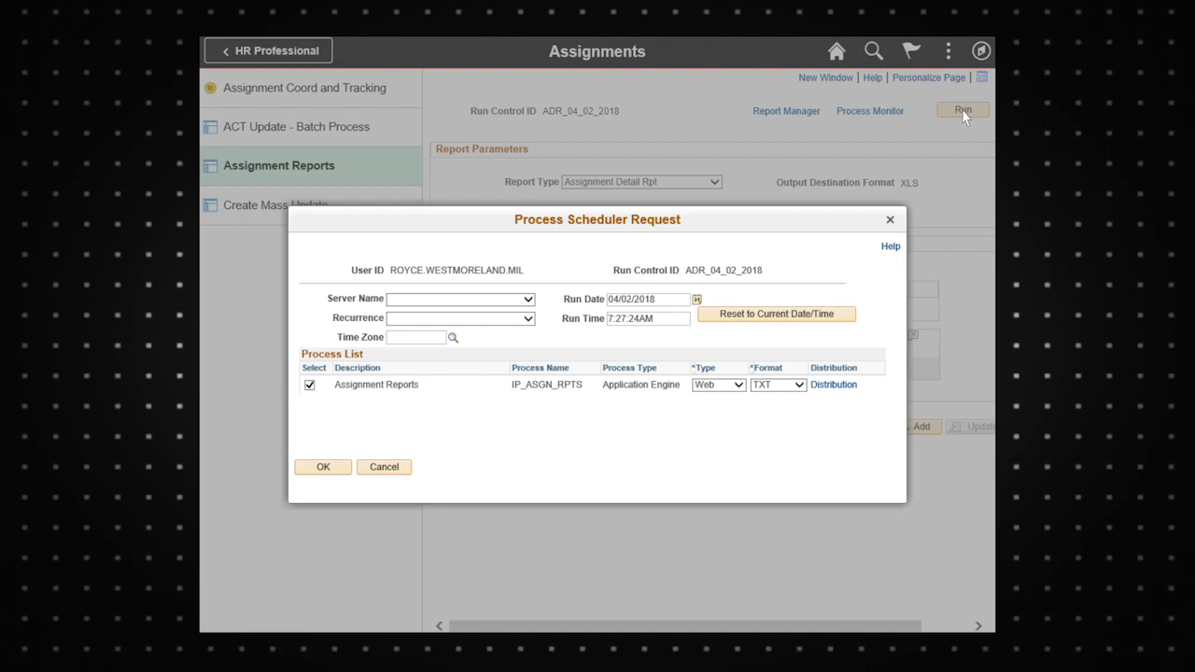
pyautogui.moveTo(338, 466)
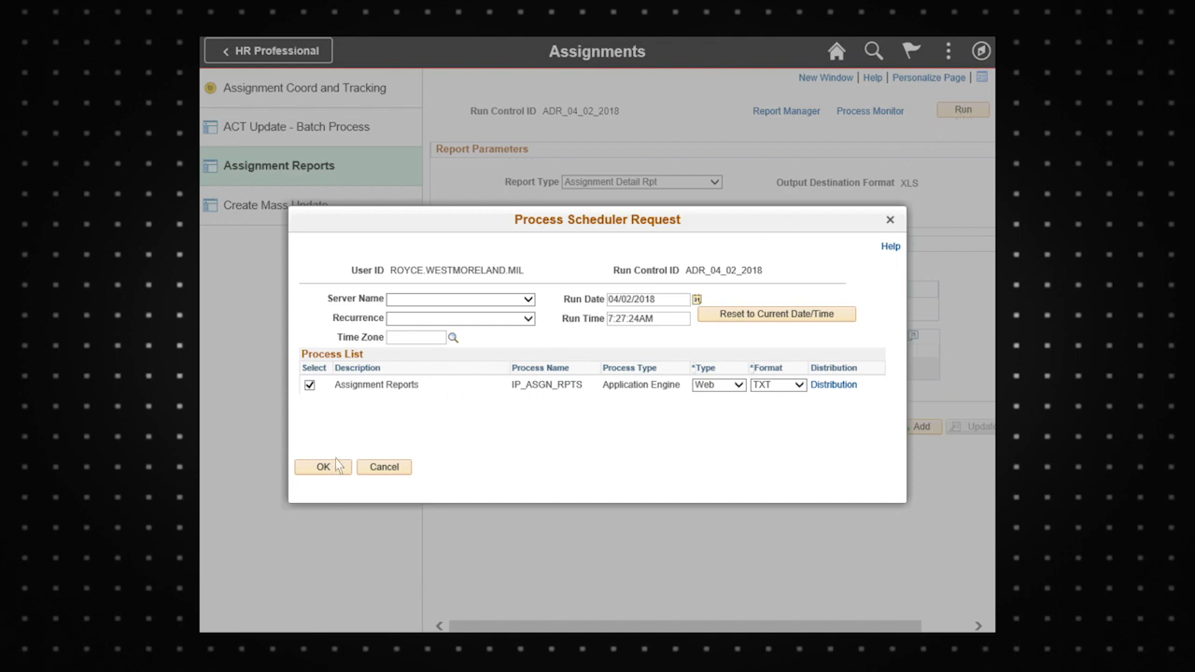
pyautogui.click(323, 467)
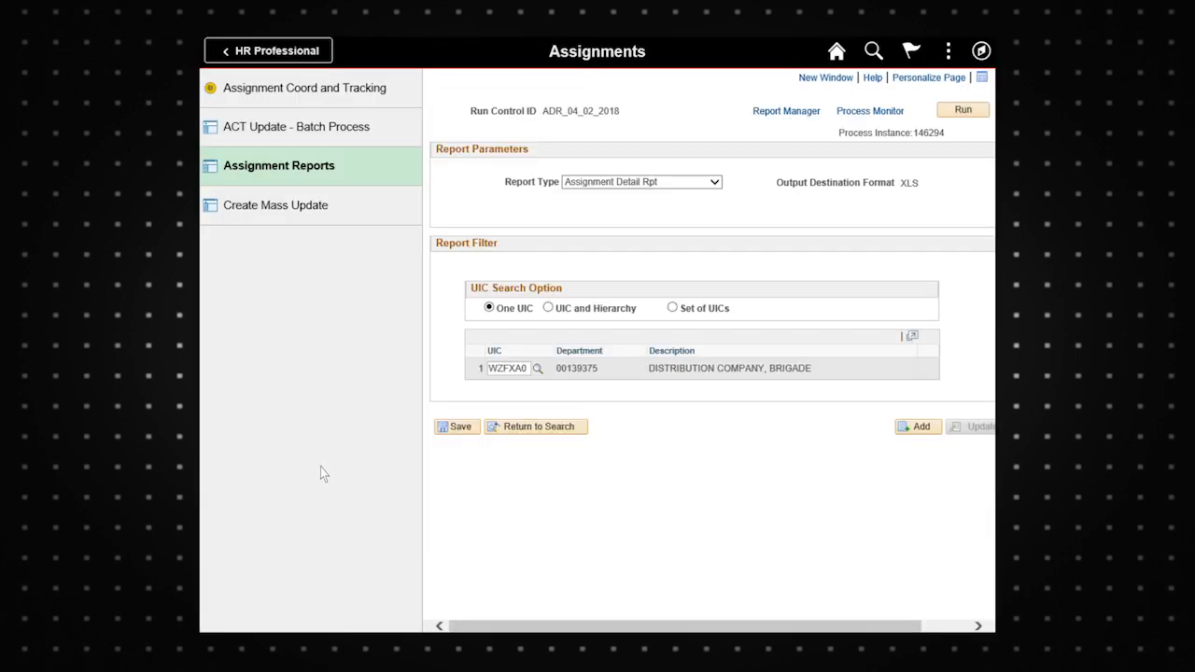
pyautogui.click(869, 110)
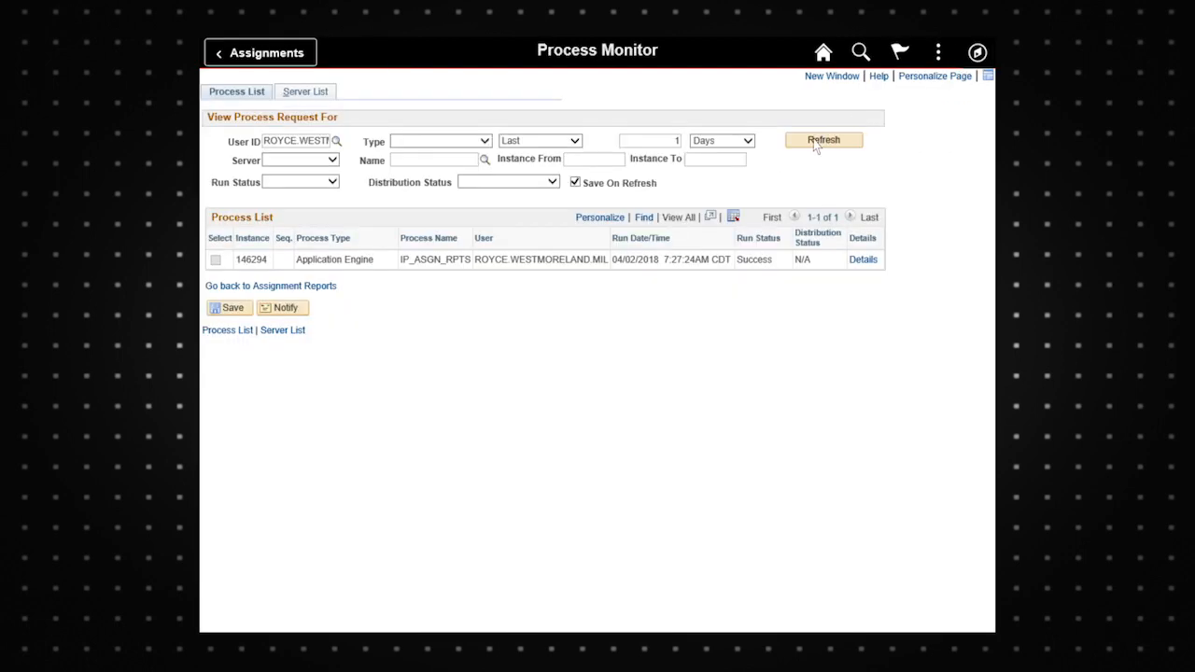
# - Refresh to confirm posting and open AssignDetailReport146294.xlsx from the run's log files
pyautogui.click(822, 139)
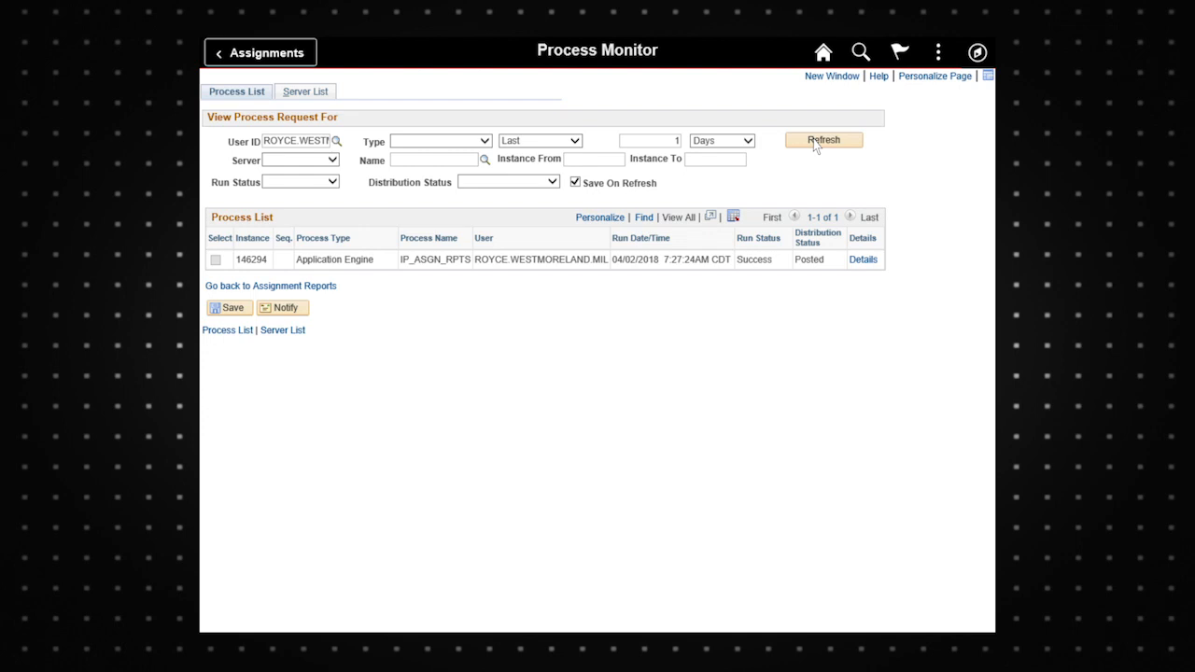
pyautogui.moveTo(864, 264)
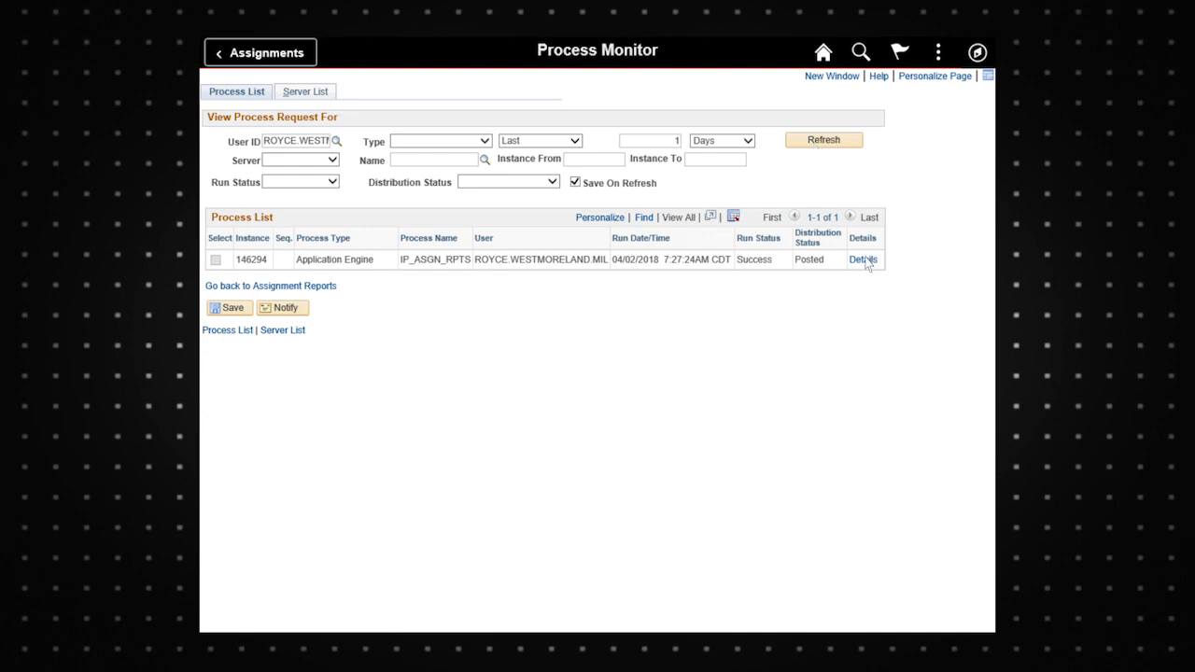
pyautogui.click(861, 260)
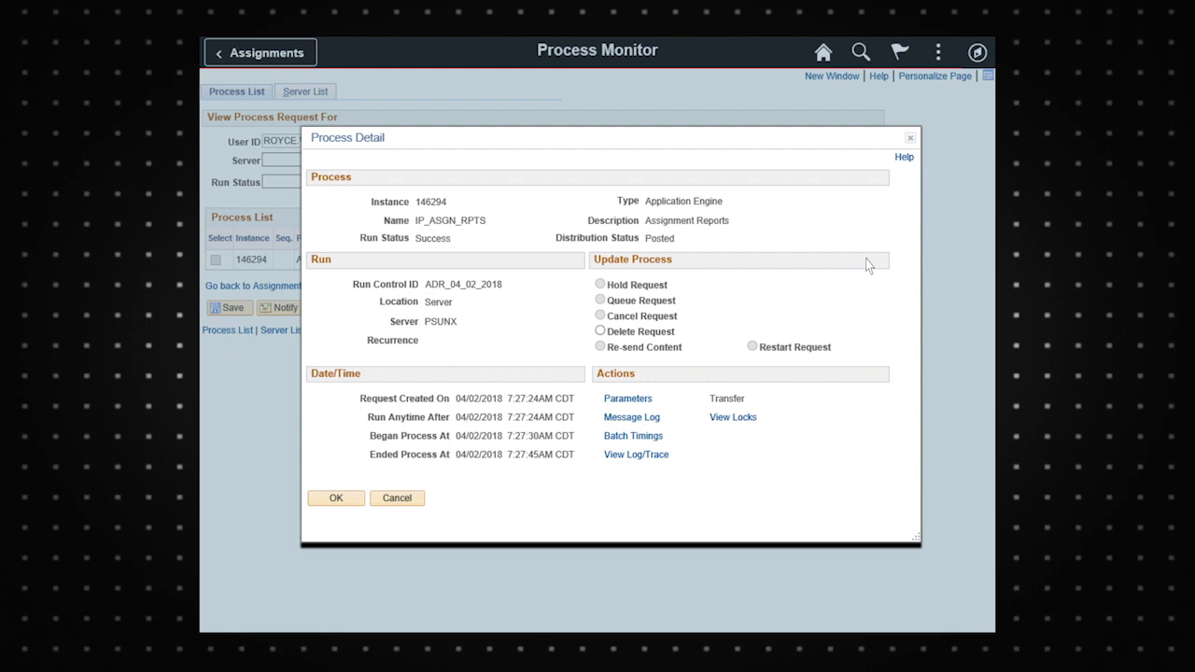
pyautogui.click(636, 455)
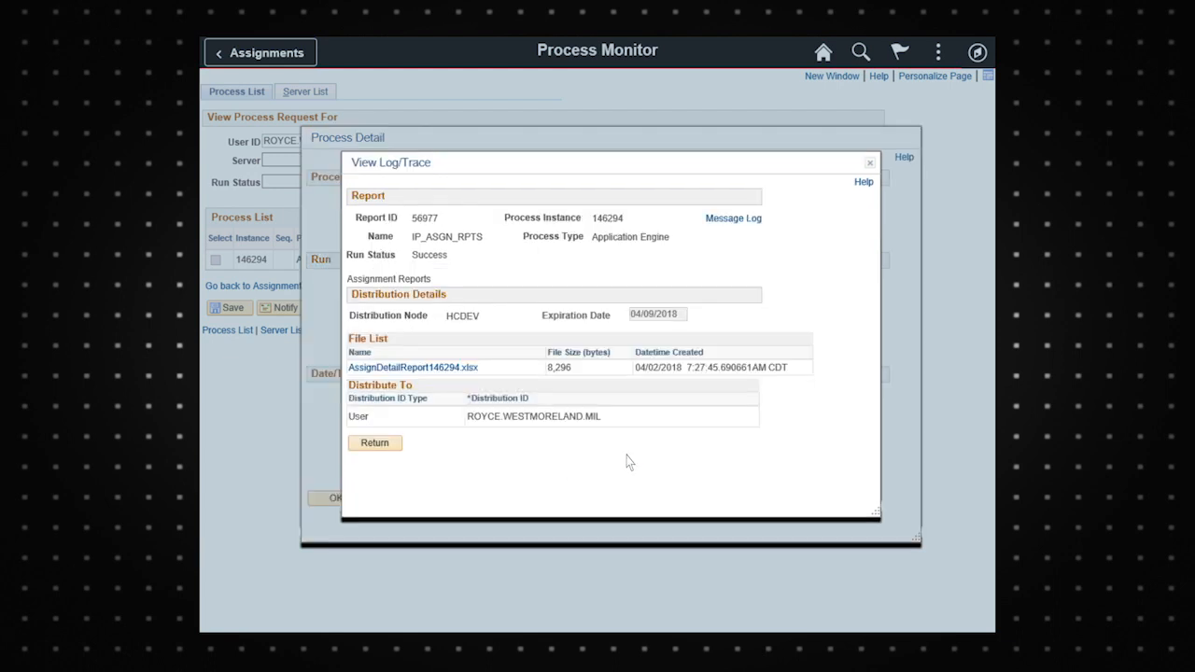
pyautogui.moveTo(448, 373)
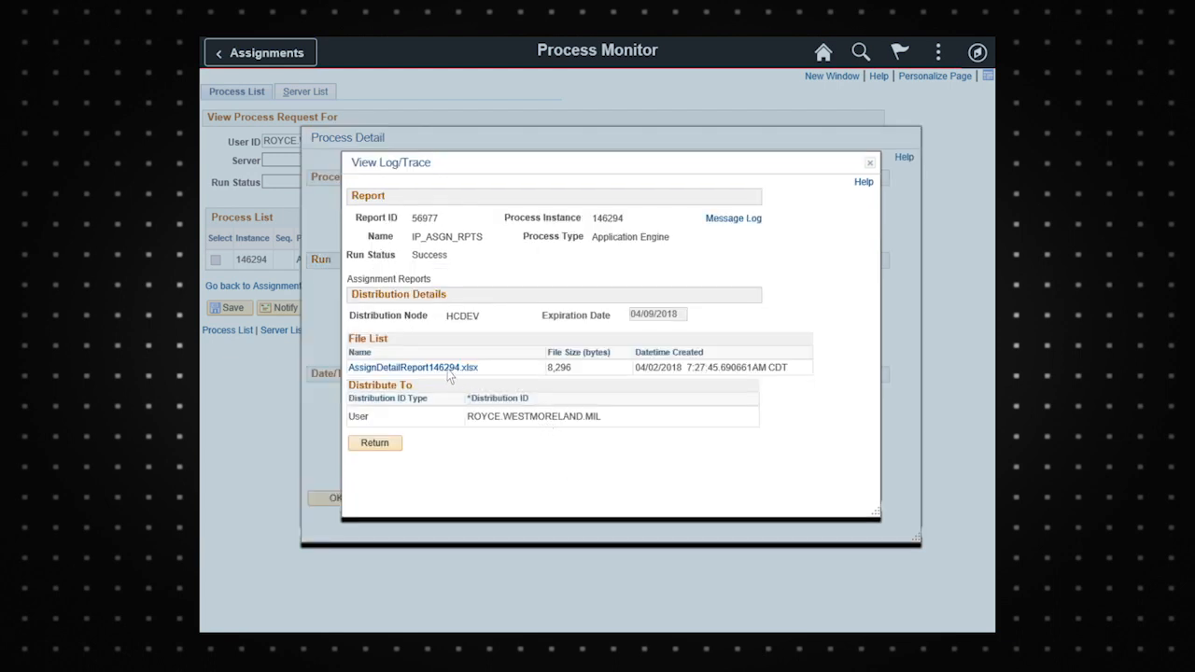
pyautogui.click(411, 367)
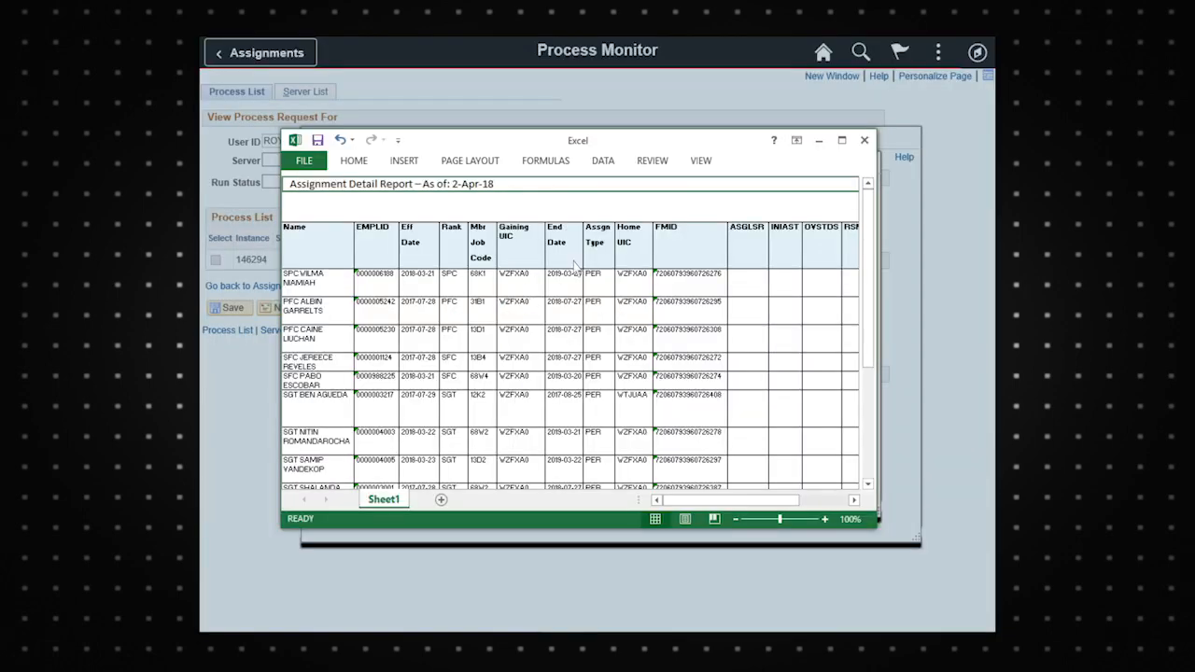
pyautogui.click(841, 140)
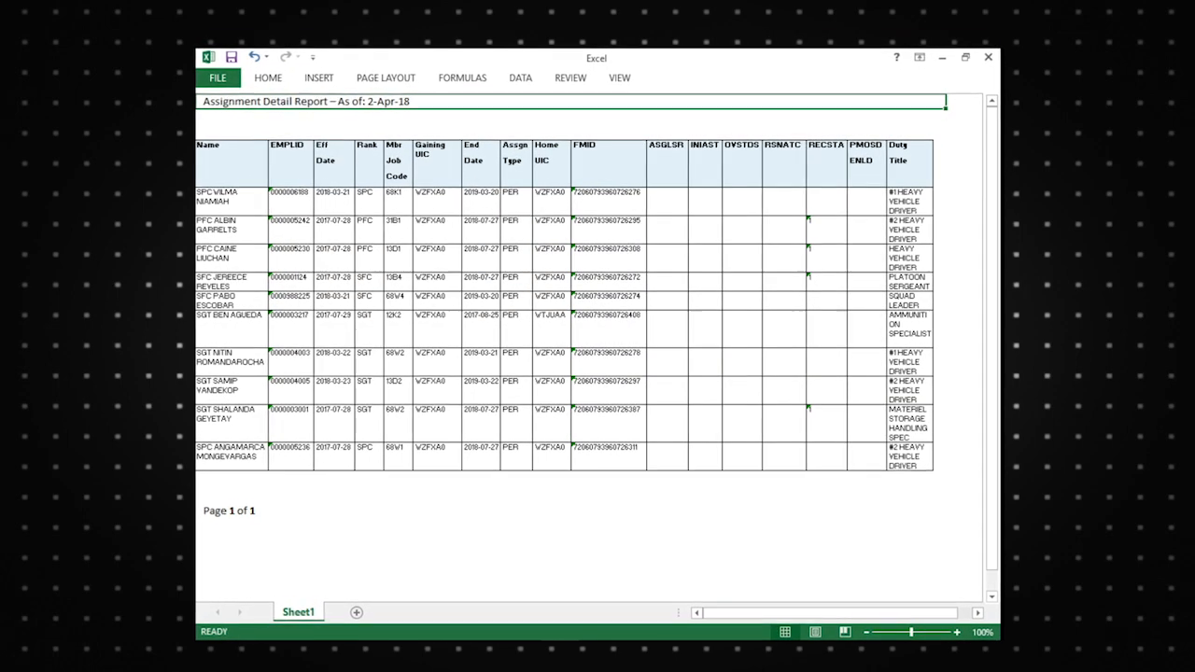